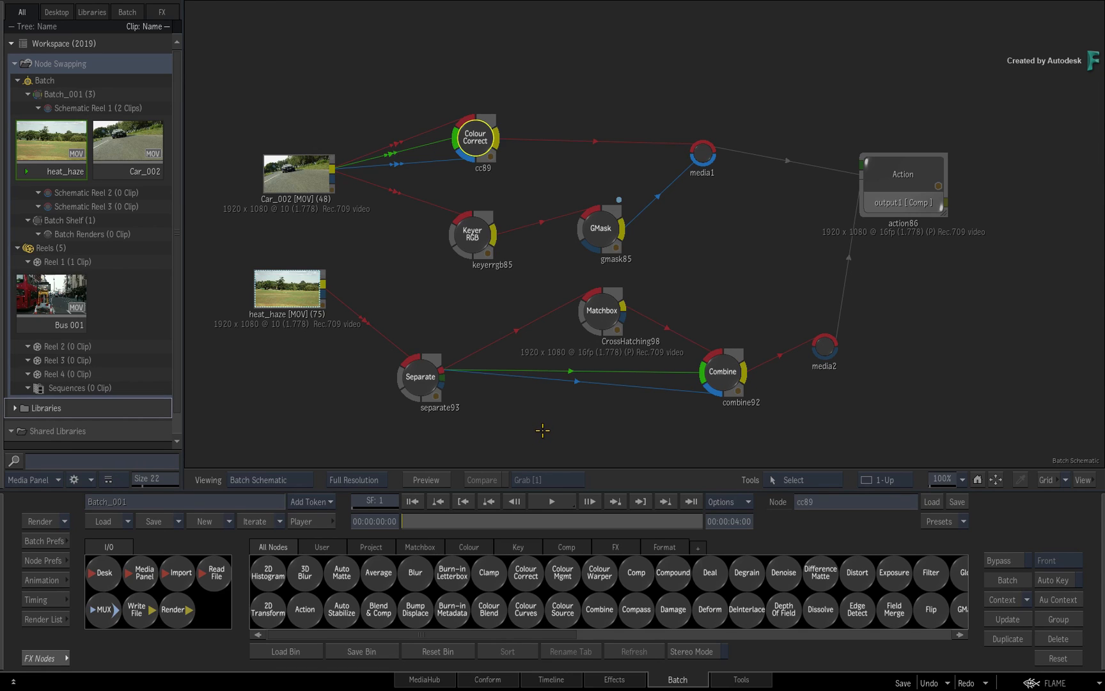
mouse_move(543, 443)
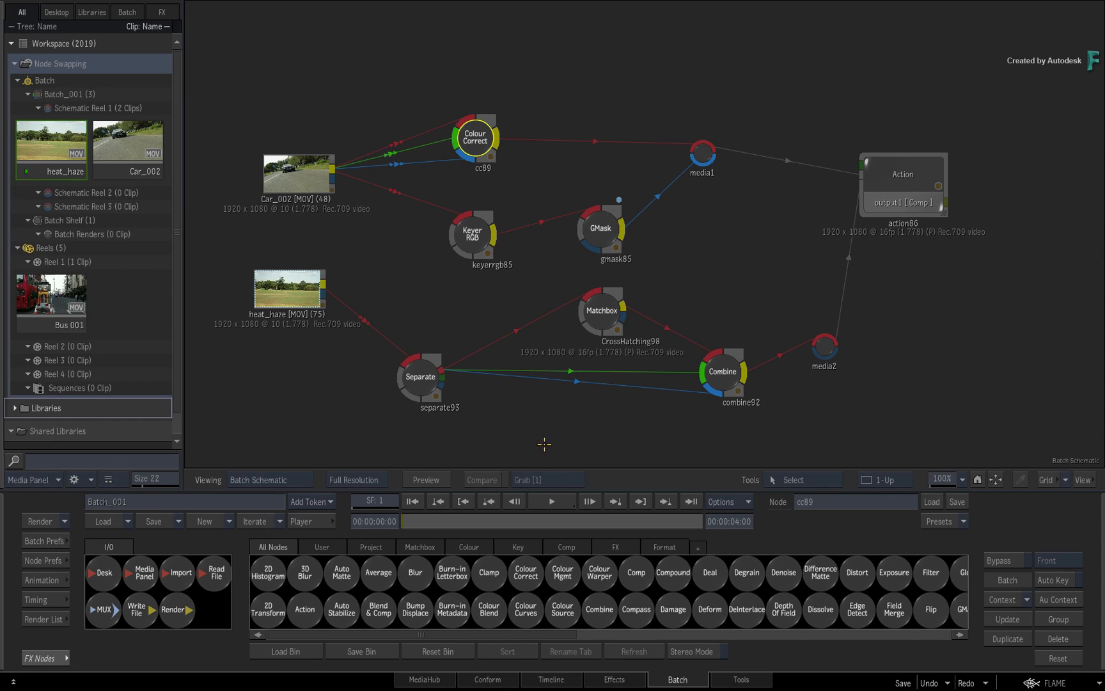
mouse_move(540, 421)
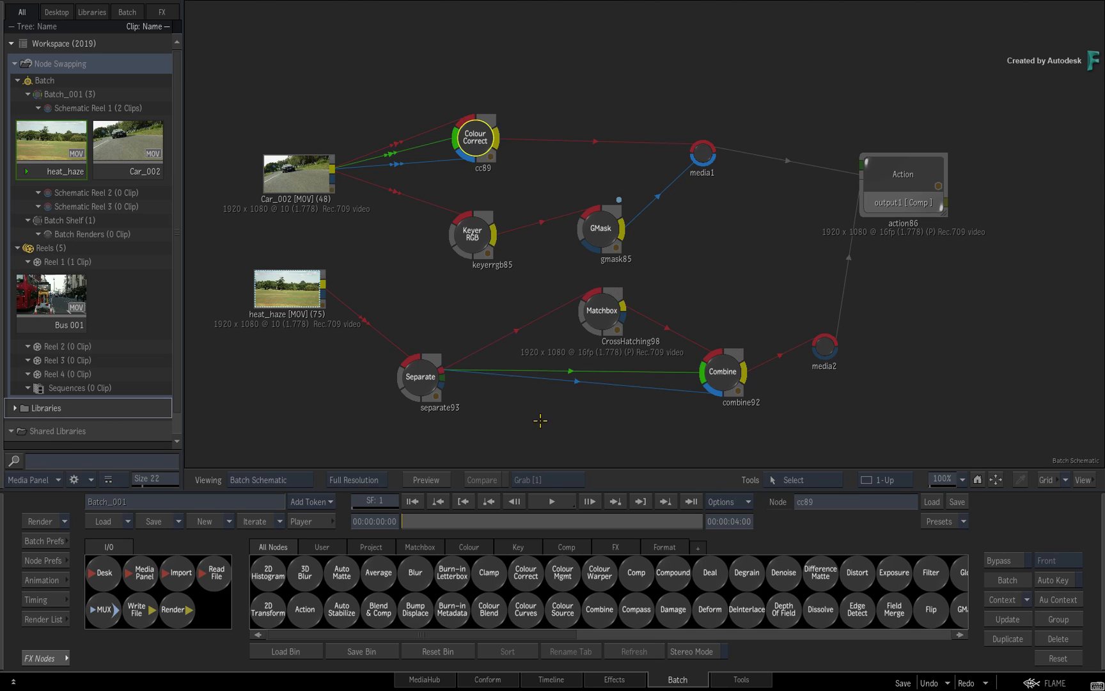
mouse_move(550, 422)
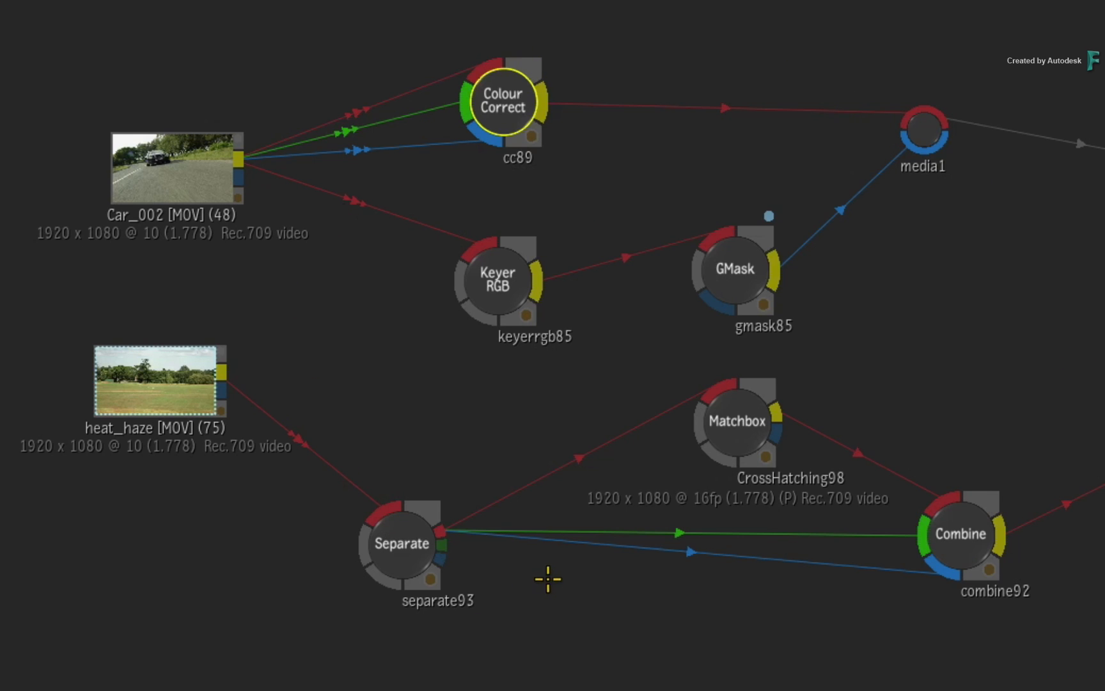
mouse_move(515, 493)
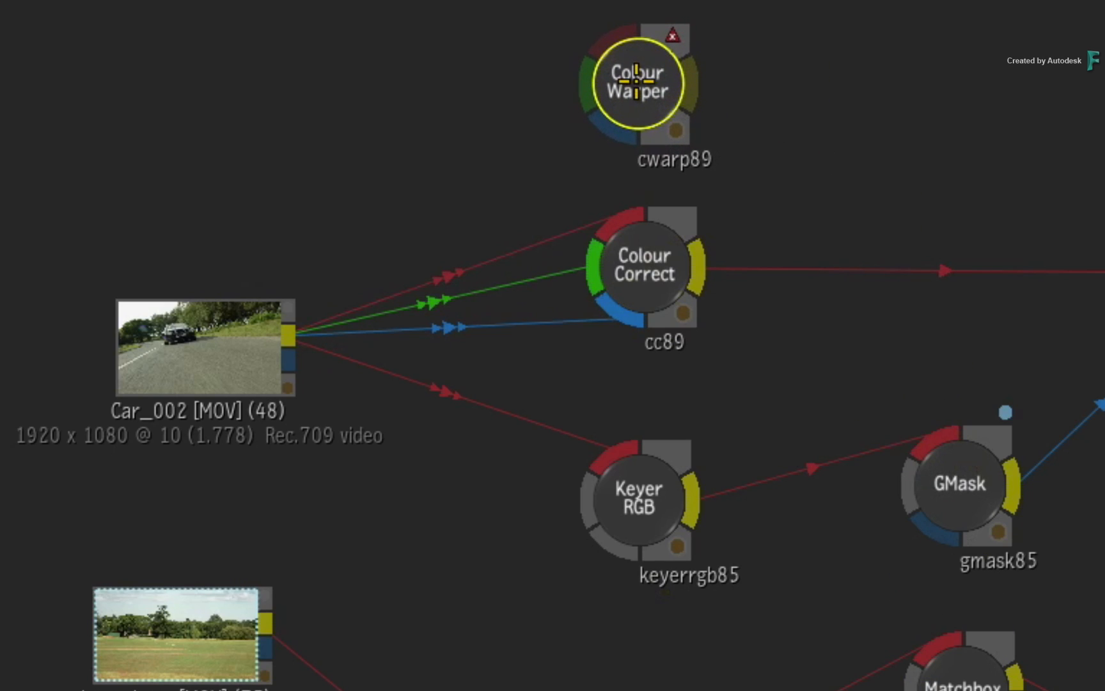
- Drop a Colour Warper onto the Car_002 Colour Correct node, keeping its three inputs
drag(636, 83, 637, 264)
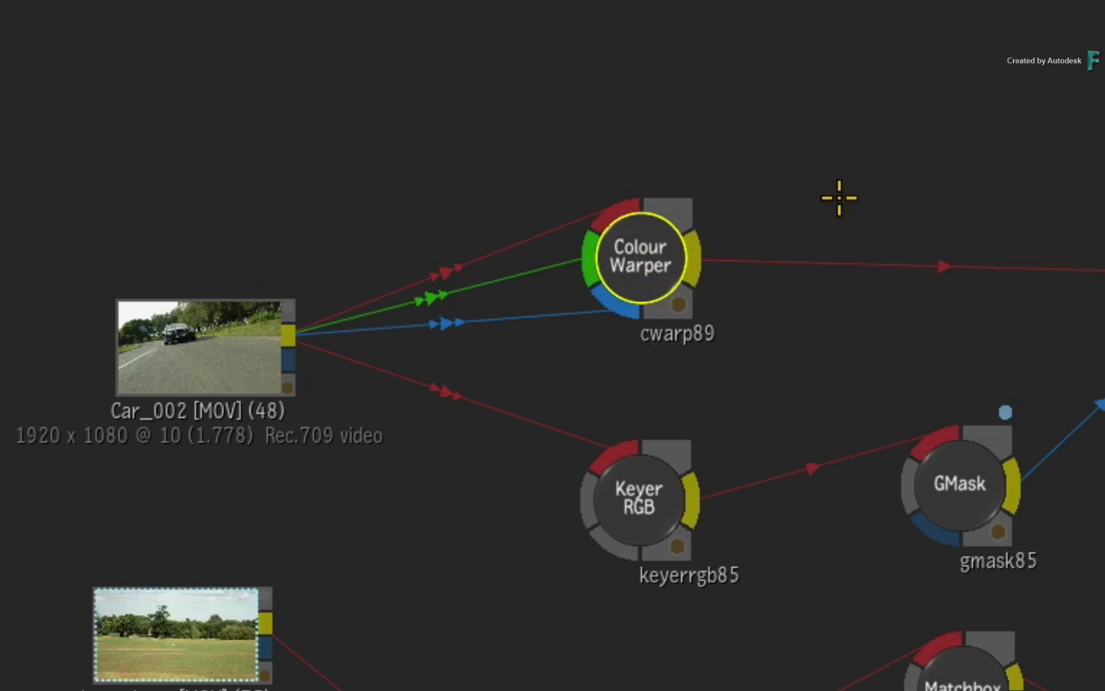
mouse_move(641, 370)
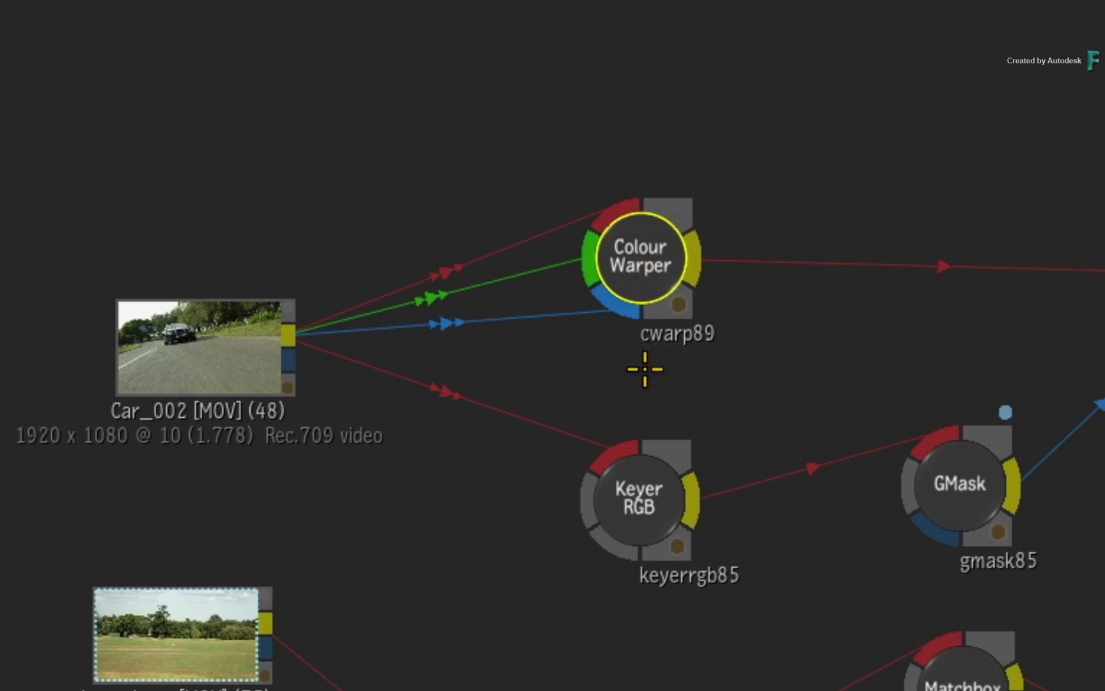
mouse_move(630, 397)
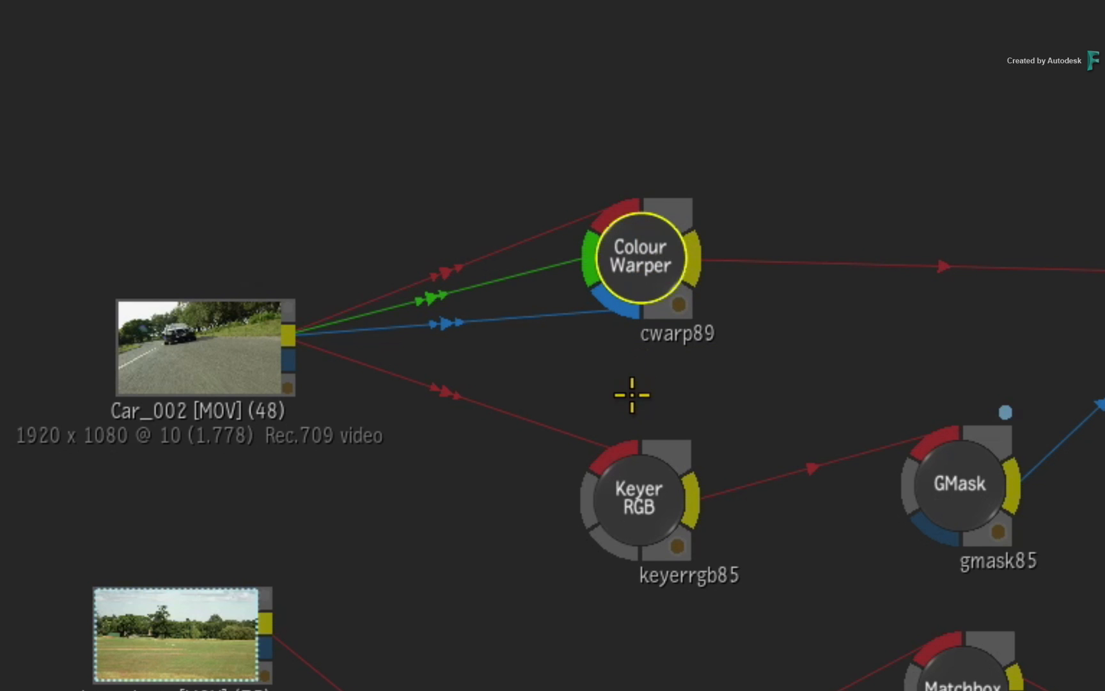
mouse_move(649, 369)
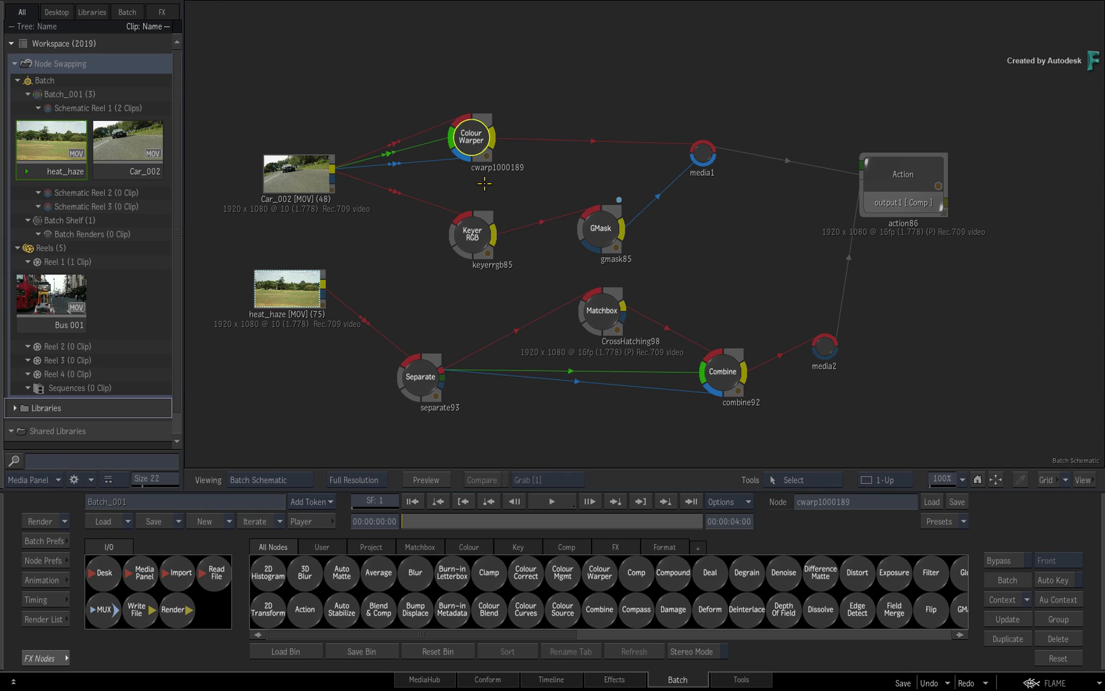
mouse_move(418, 167)
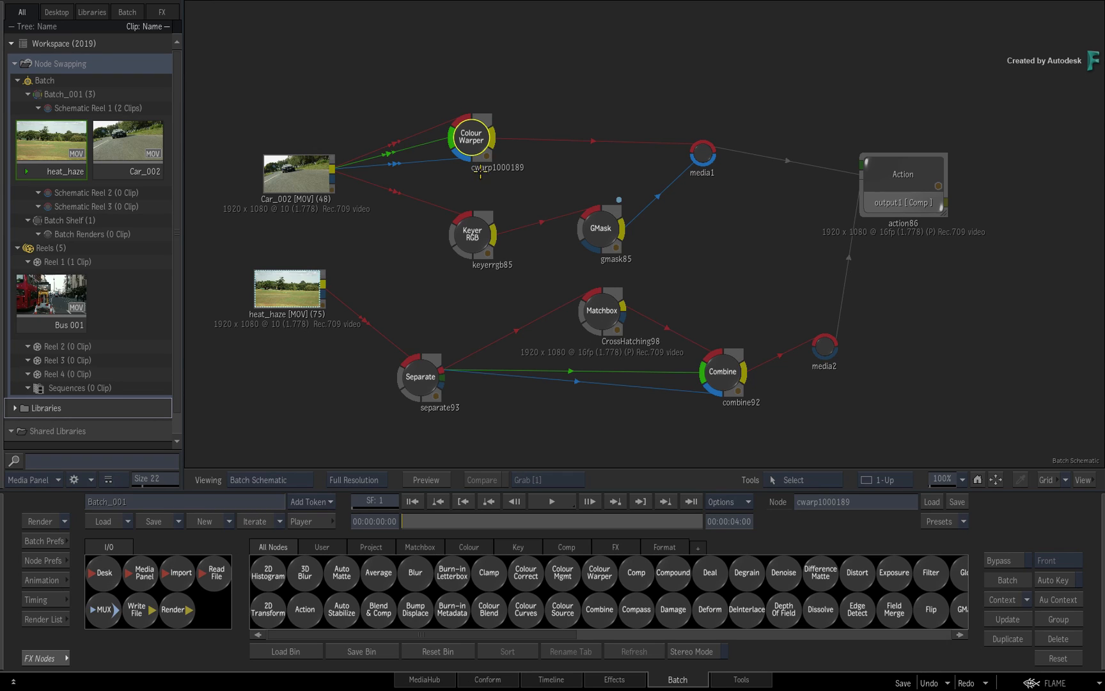
mouse_move(477, 185)
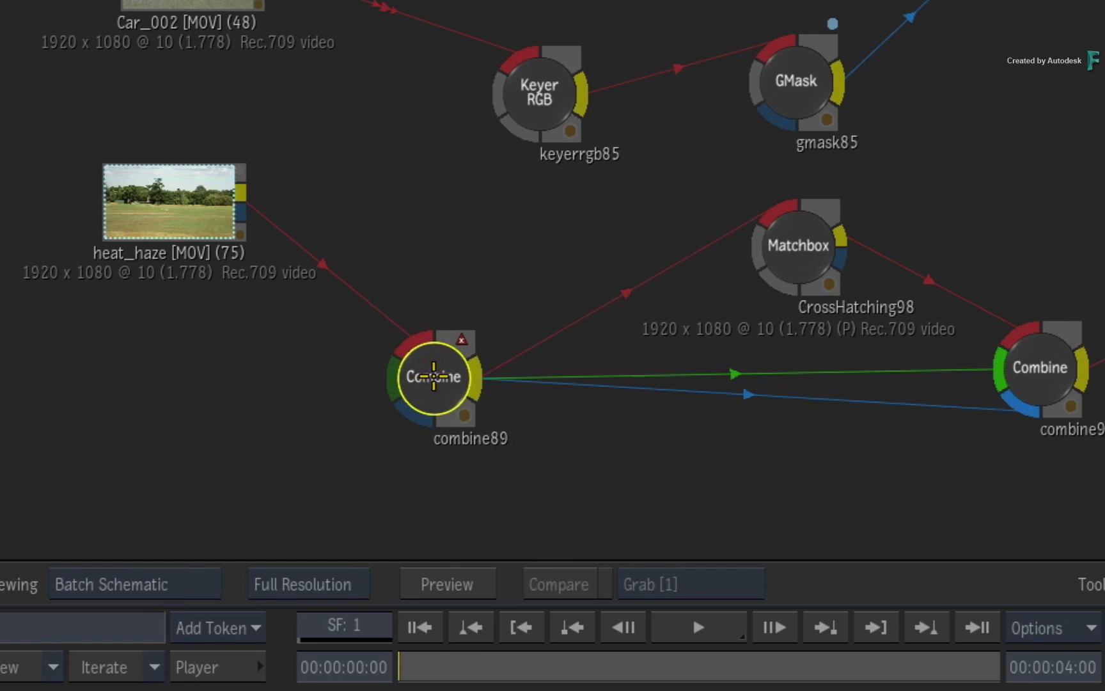
- Drop a Combine node onto the heat_haze Separate node to swap it in
drag(435, 378, 459, 314)
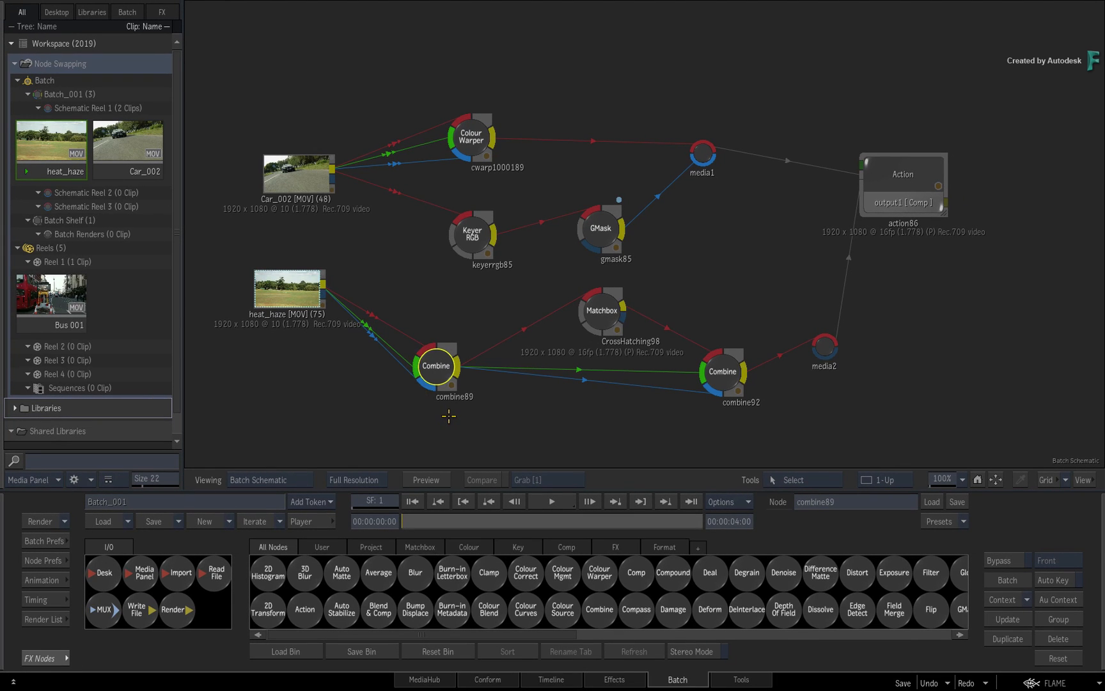
mouse_move(444, 418)
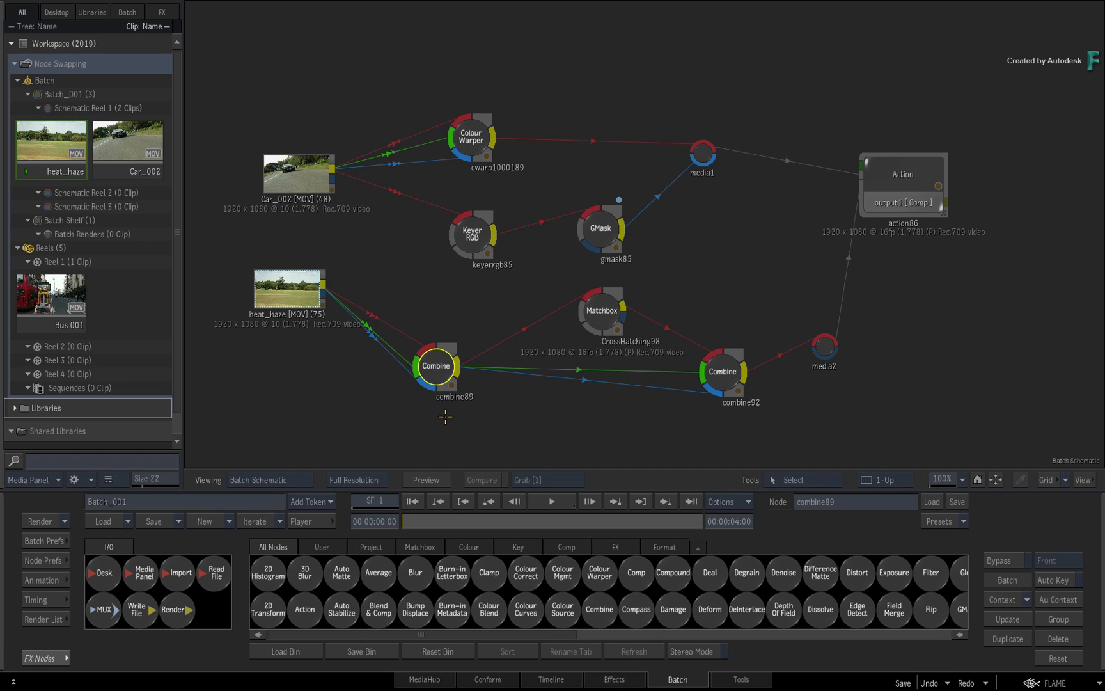
mouse_move(449, 412)
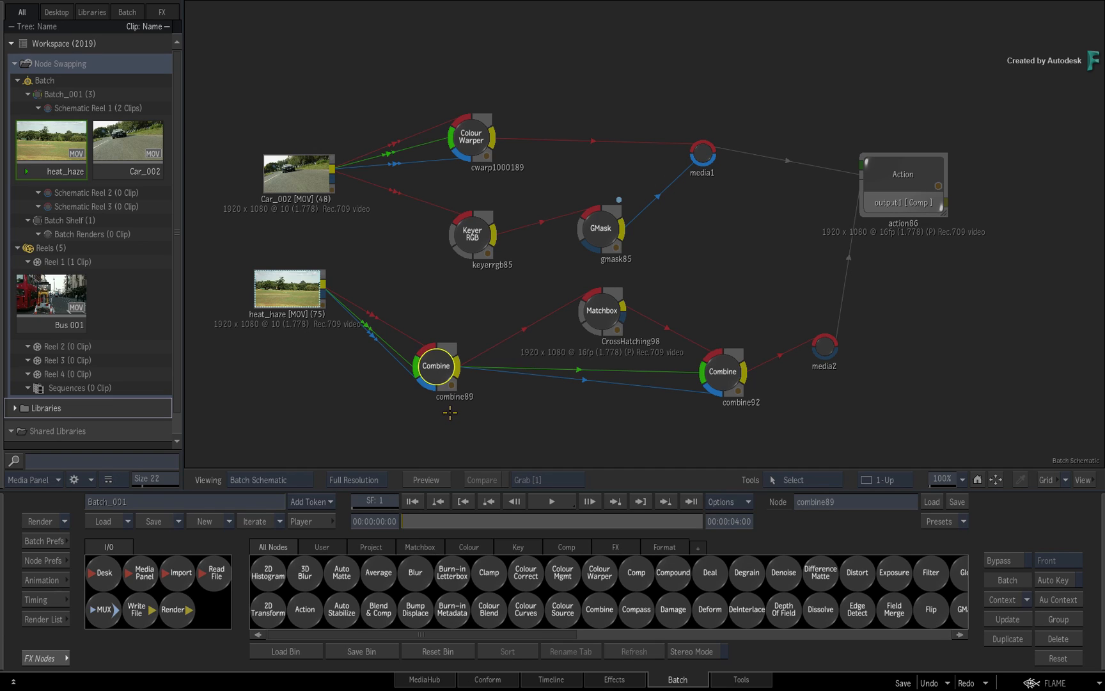
mouse_move(440, 413)
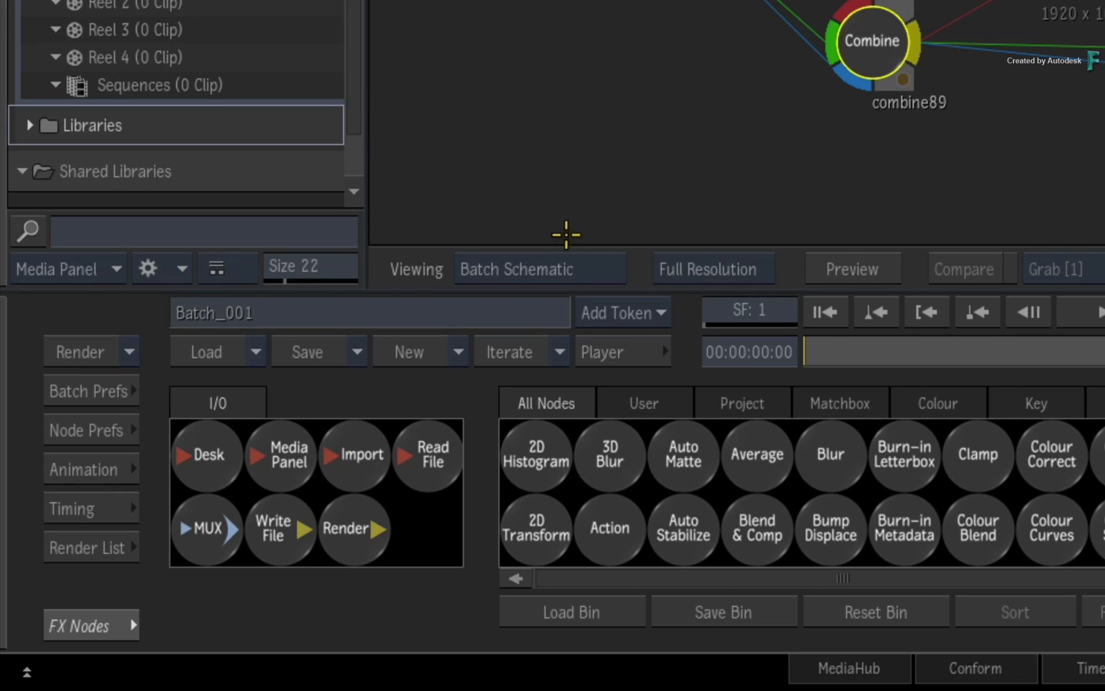
- Show the Batch Prefs Preferences tab with the Schematic Auto Replace option
click(90, 390)
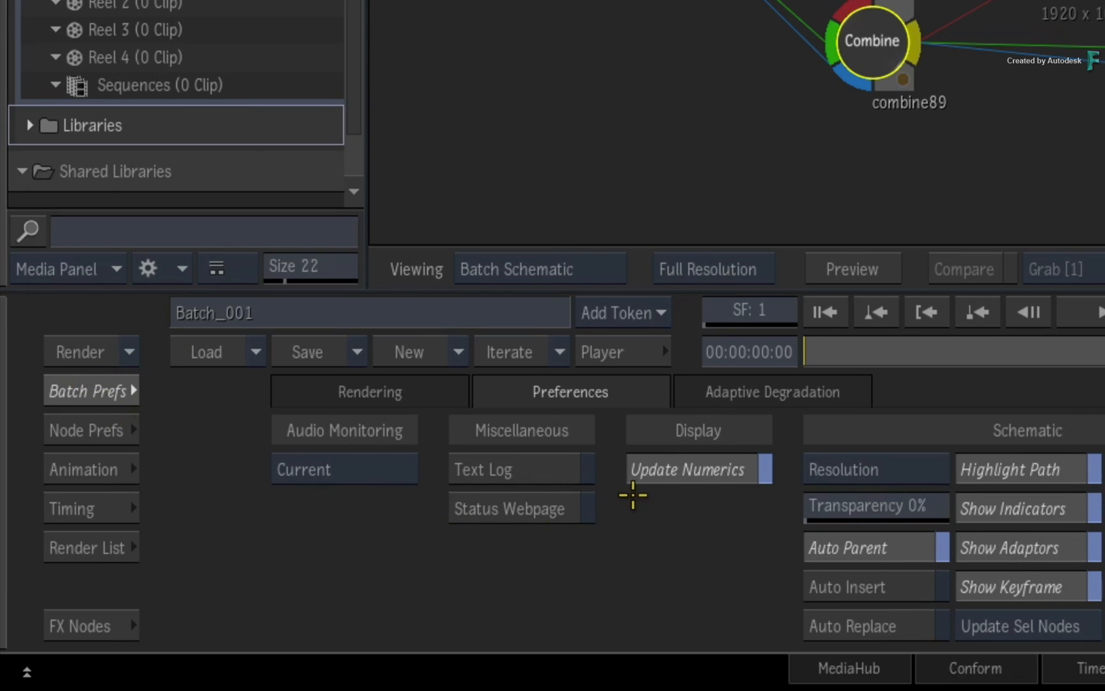
mouse_move(667, 430)
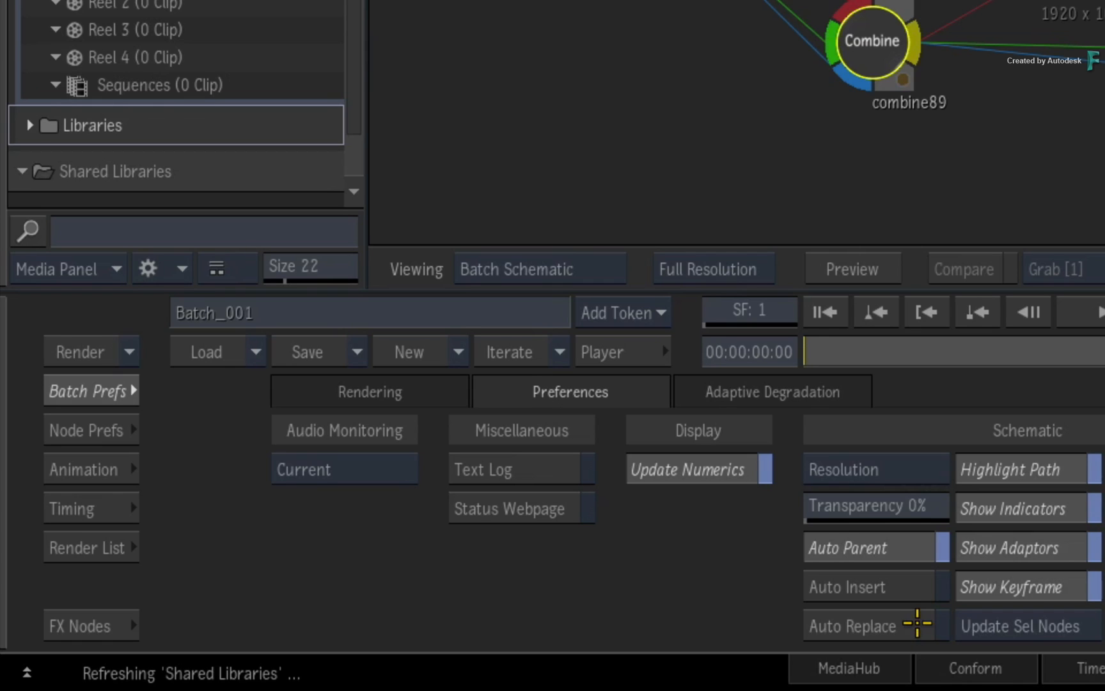
mouse_move(79, 625)
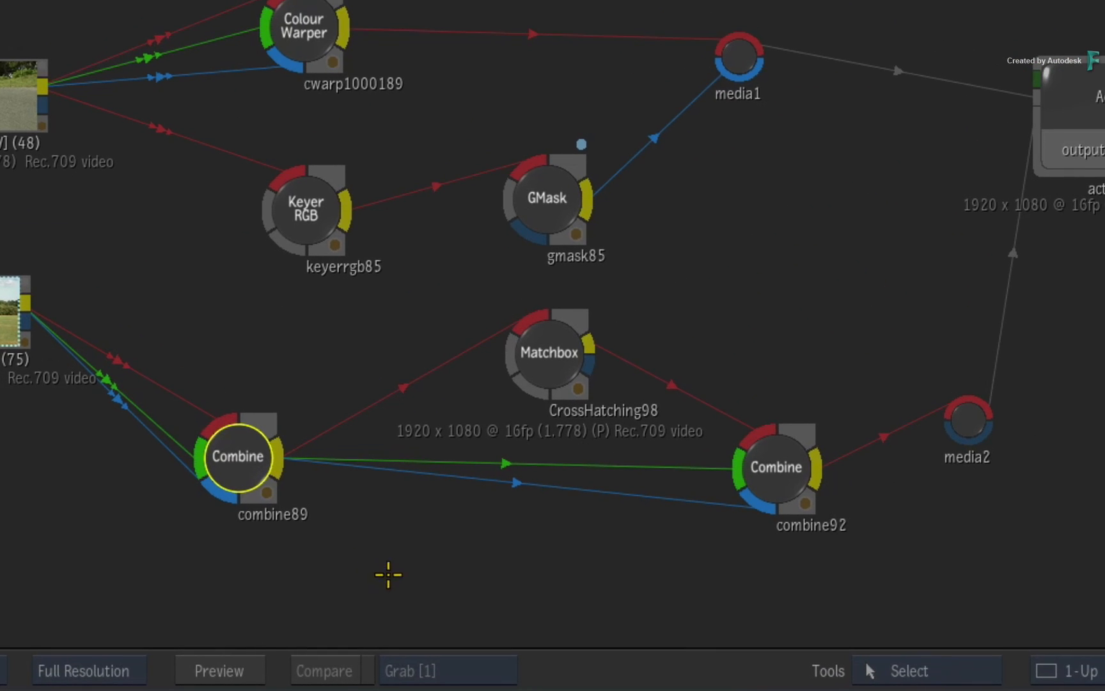
mouse_move(514, 568)
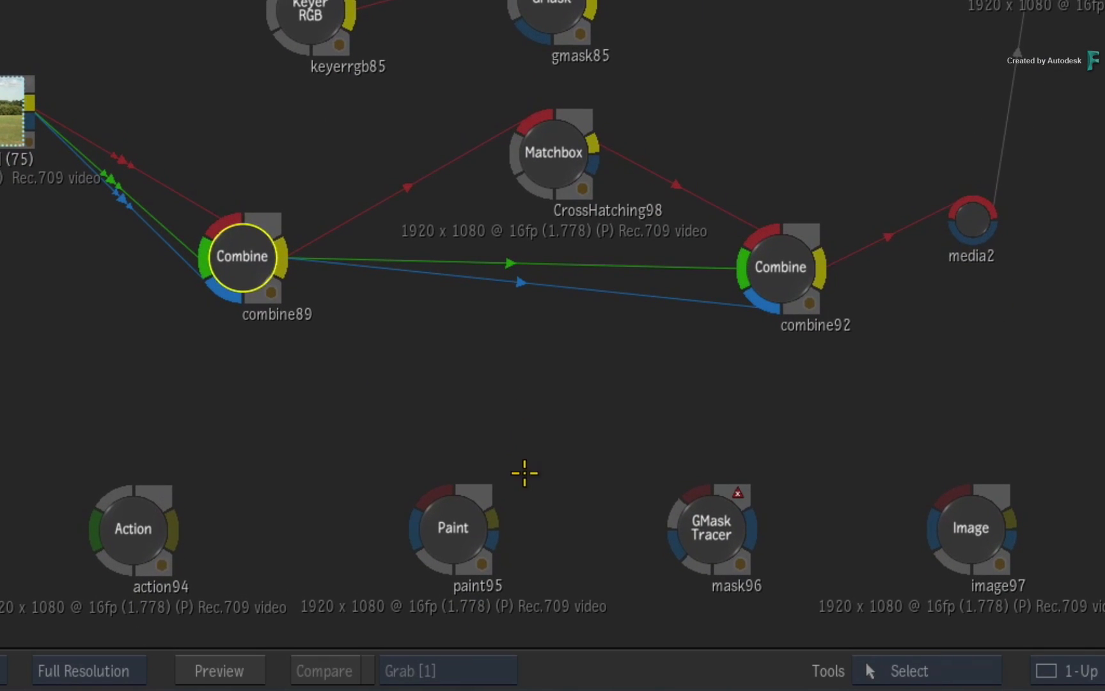
- Place unconnected Action, Paint, GMask Tracer and Image nodes below the lower branch
click(133, 546)
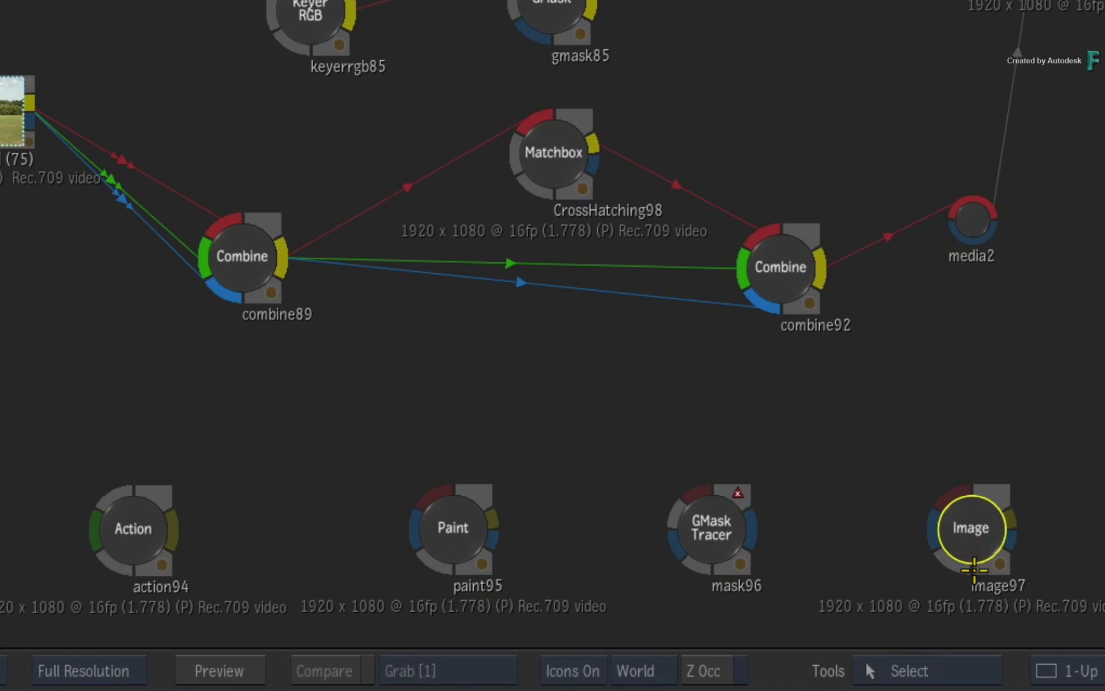
mouse_move(639, 565)
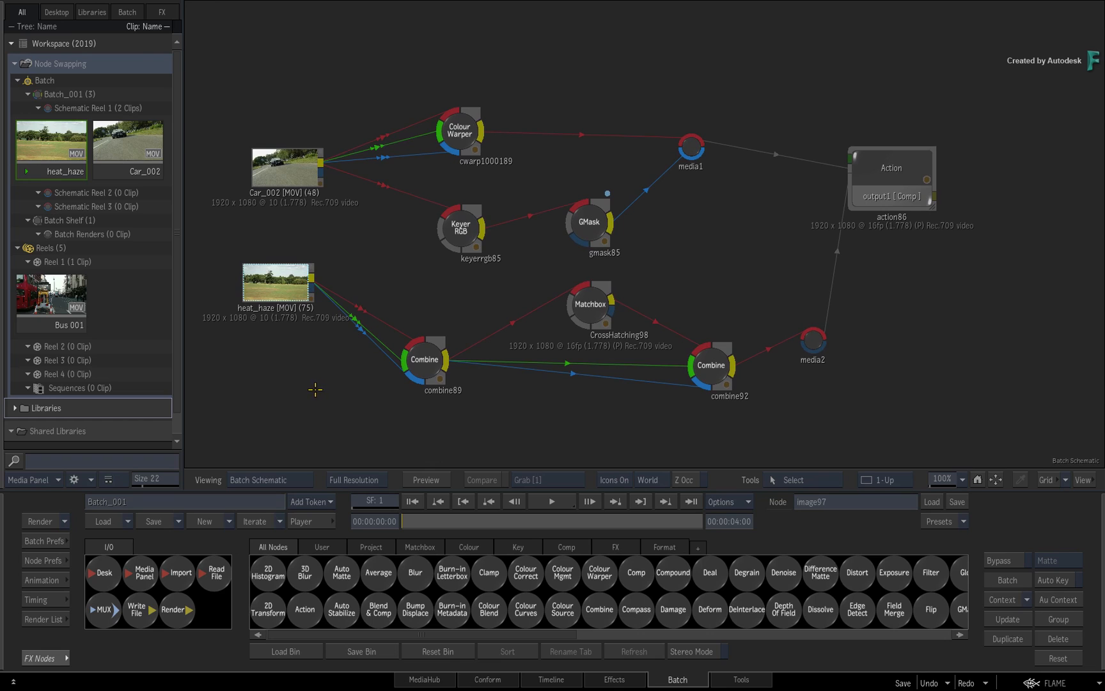
mouse_move(289, 372)
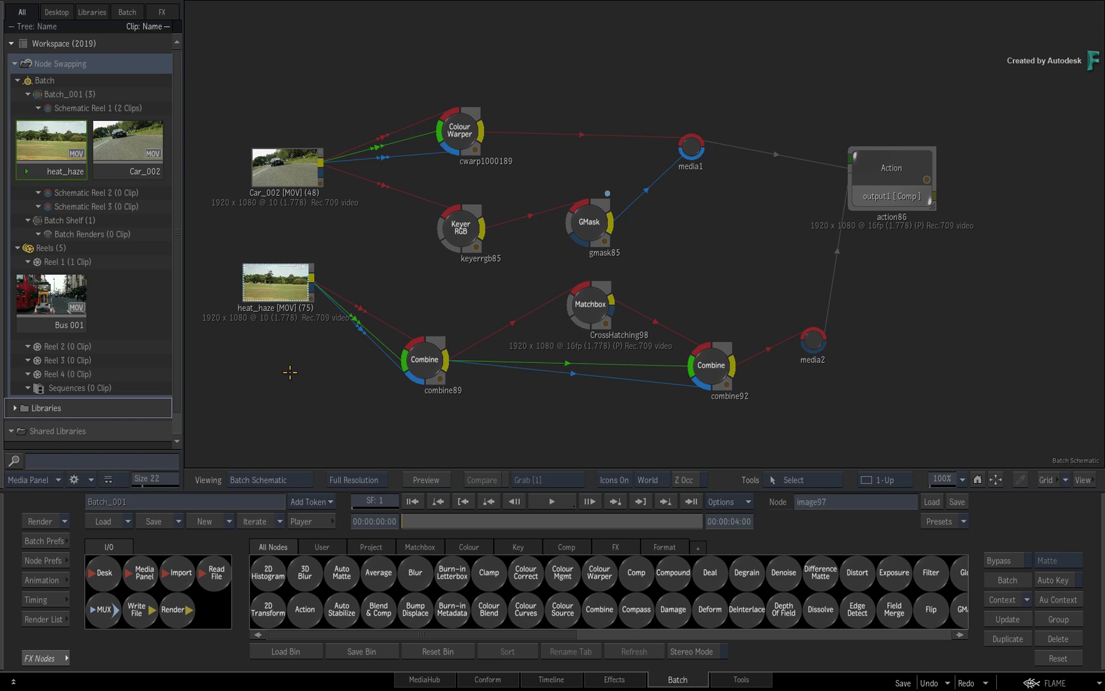
mouse_move(281, 370)
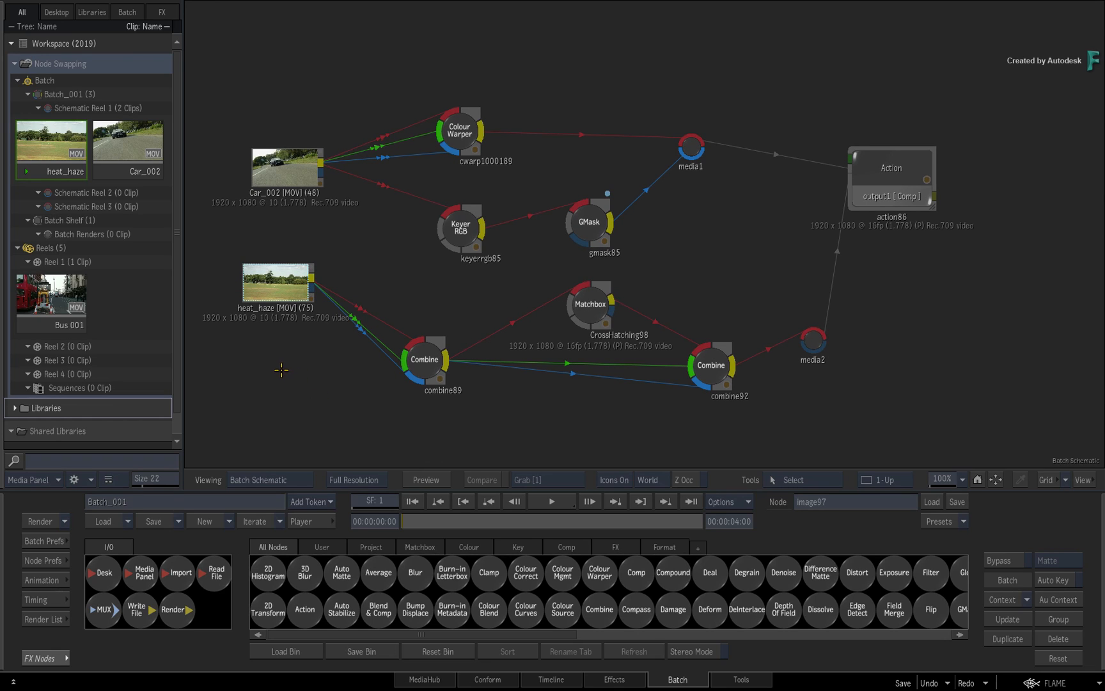
mouse_move(278, 371)
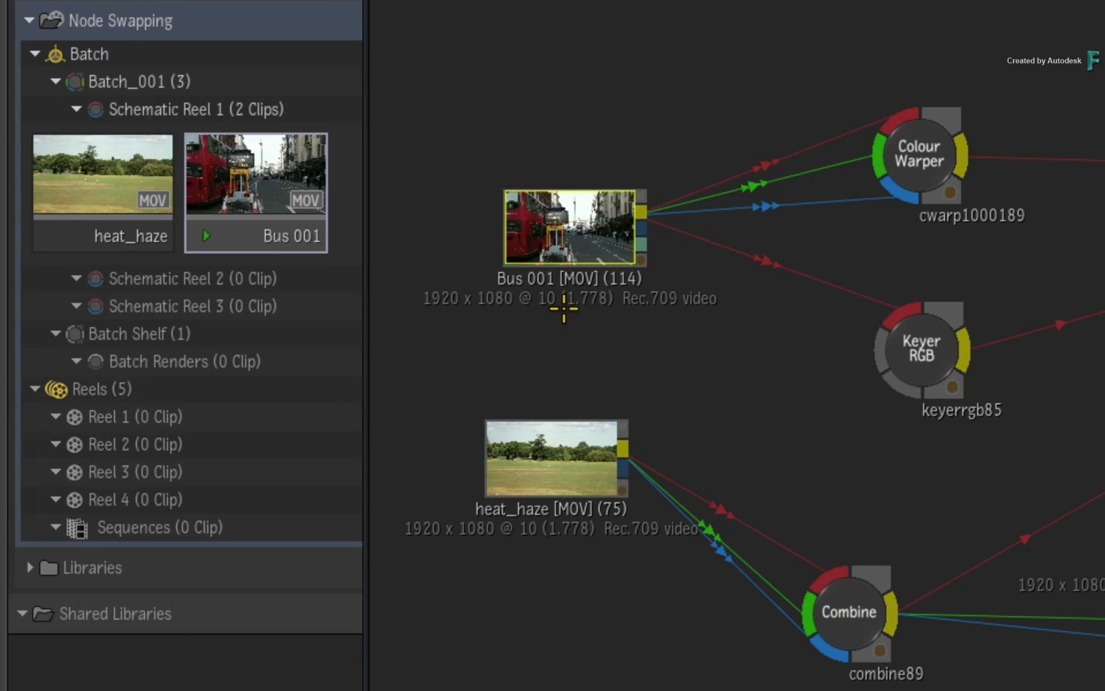
mouse_move(568, 306)
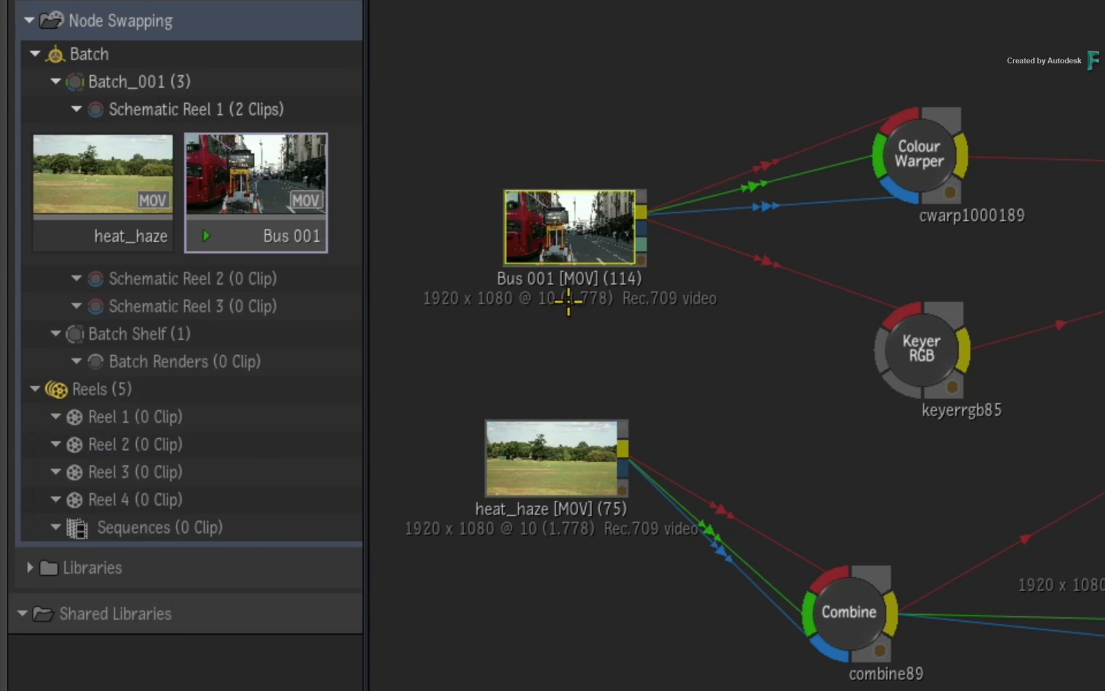